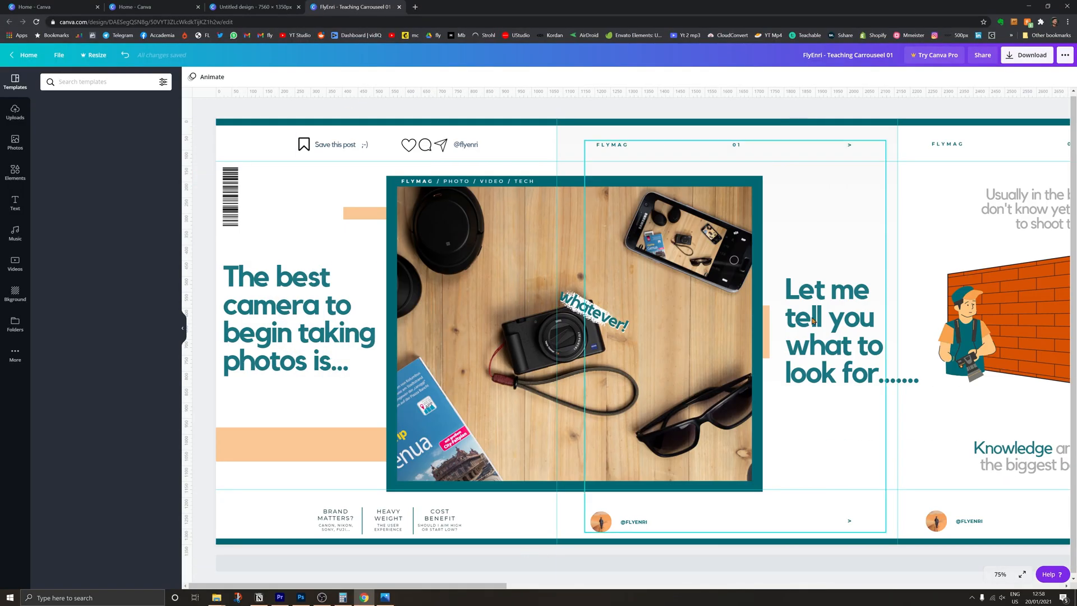
# Leave the Canva travel-photo carousel examples and bring up Photoshop's Home screen
pyautogui.click(1027, 55)
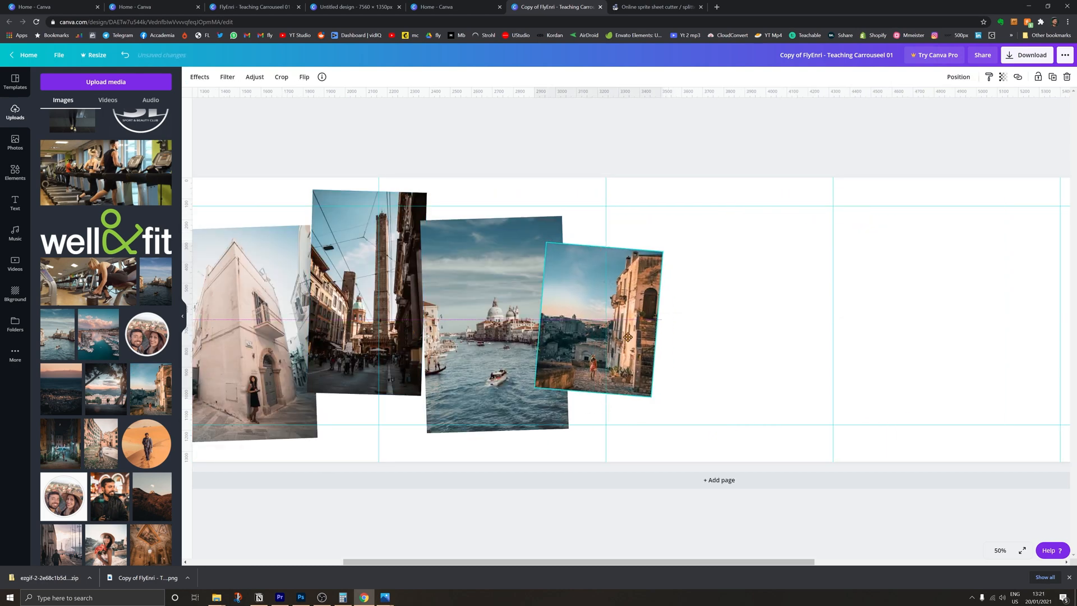
pyautogui.click(300, 597)
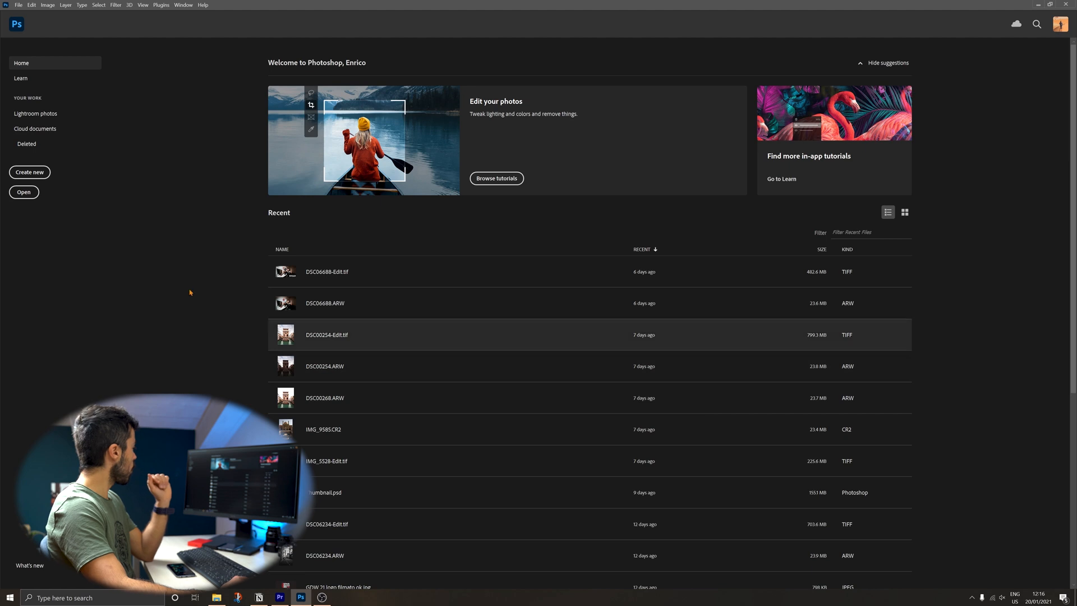
# Start a new 10800 × 1350 px artboard document from Photoshop's Home screen
pyautogui.click(29, 171)
pyautogui.write('10800')
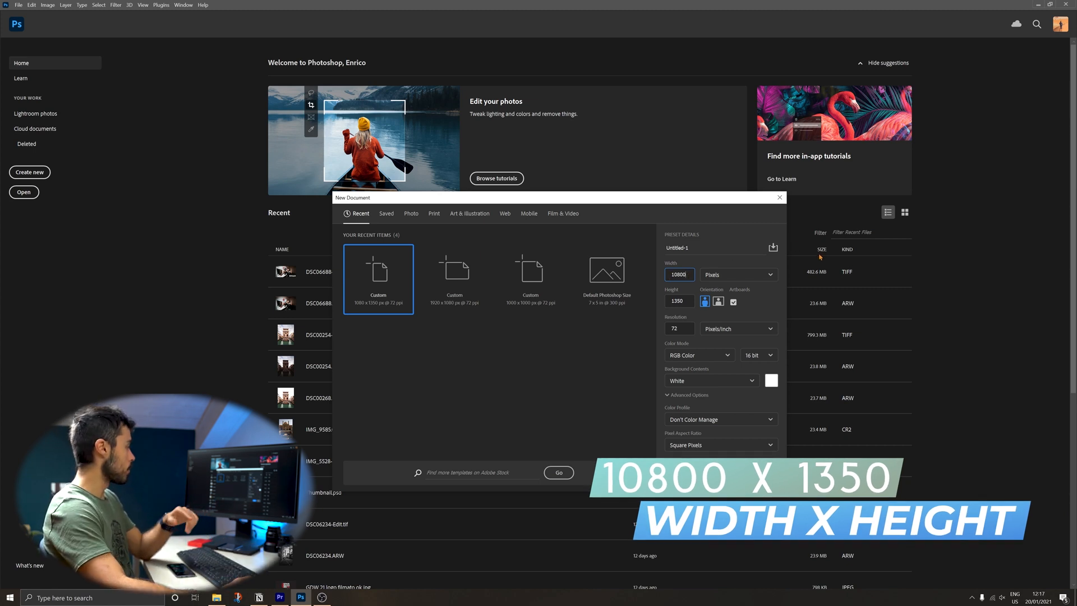
pyautogui.moveTo(728, 339)
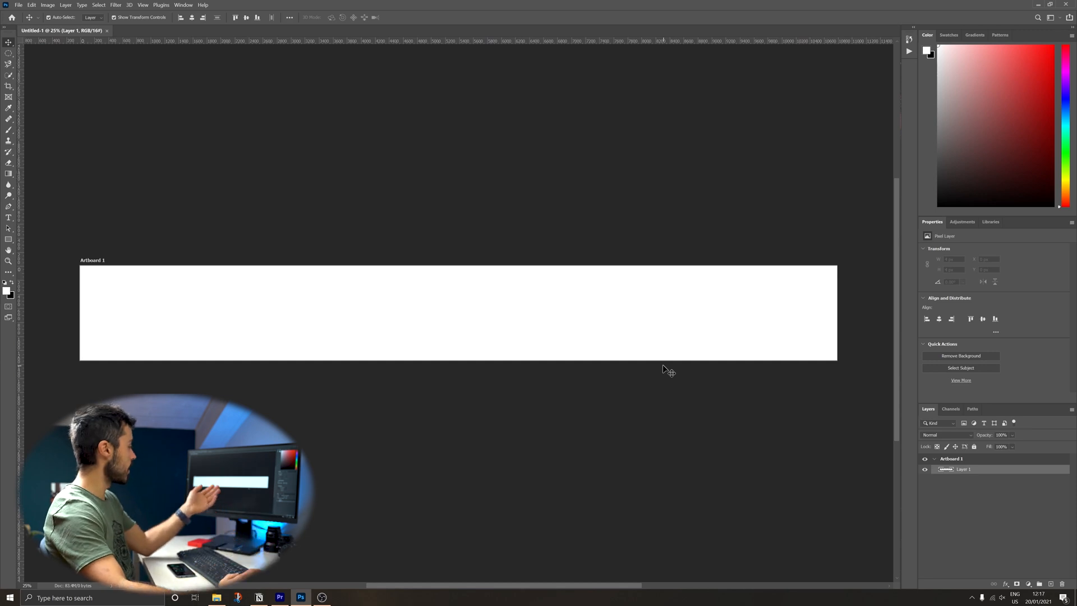
# Open View > New Guide Layout and set Columns to 10
pyautogui.click(131, 5)
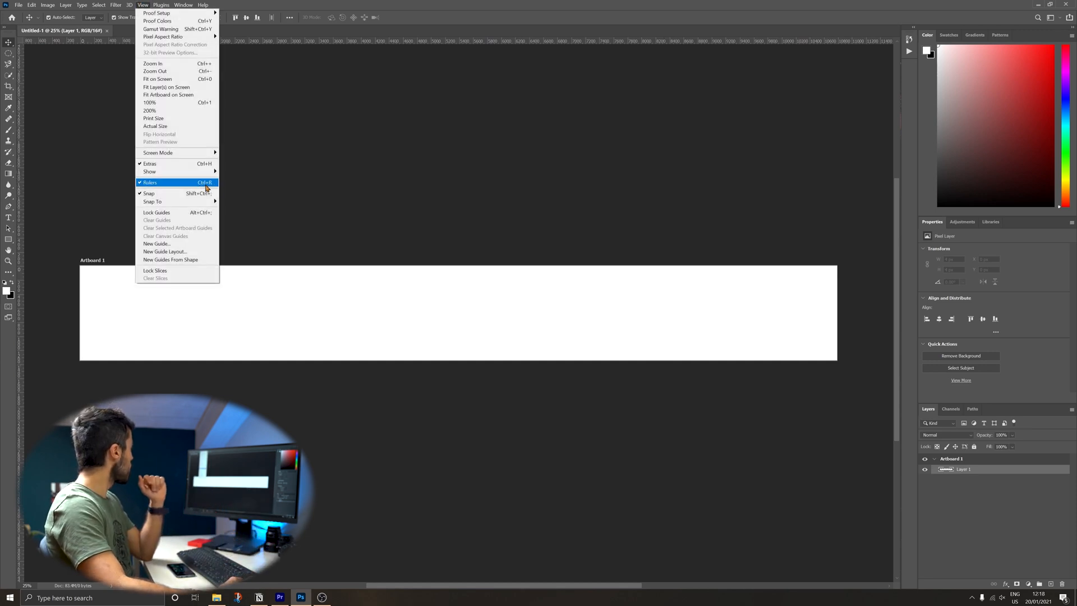
pyautogui.click(164, 251)
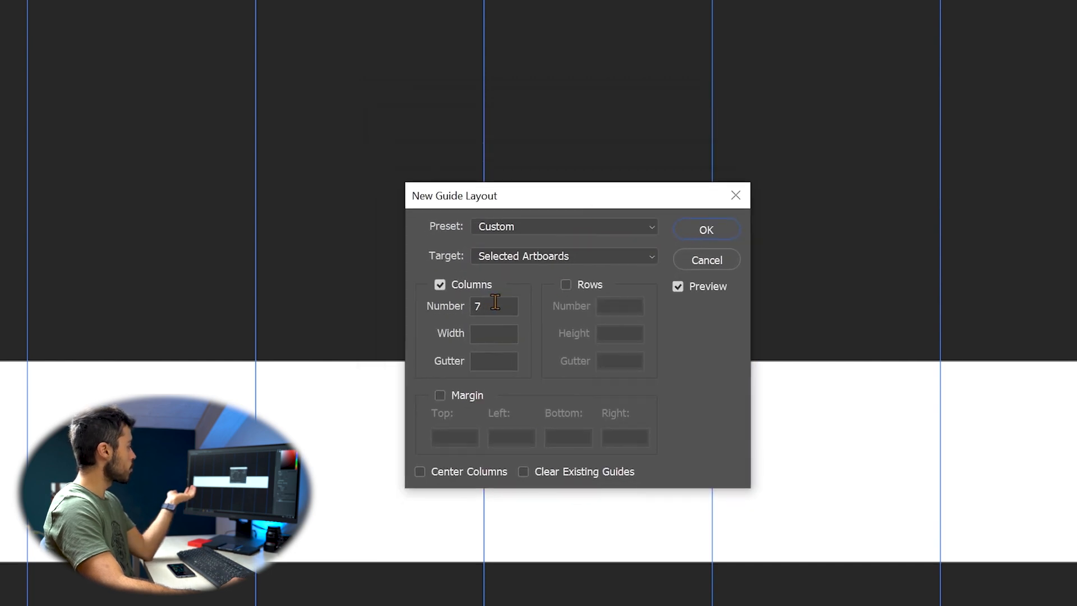
pyautogui.write('10')
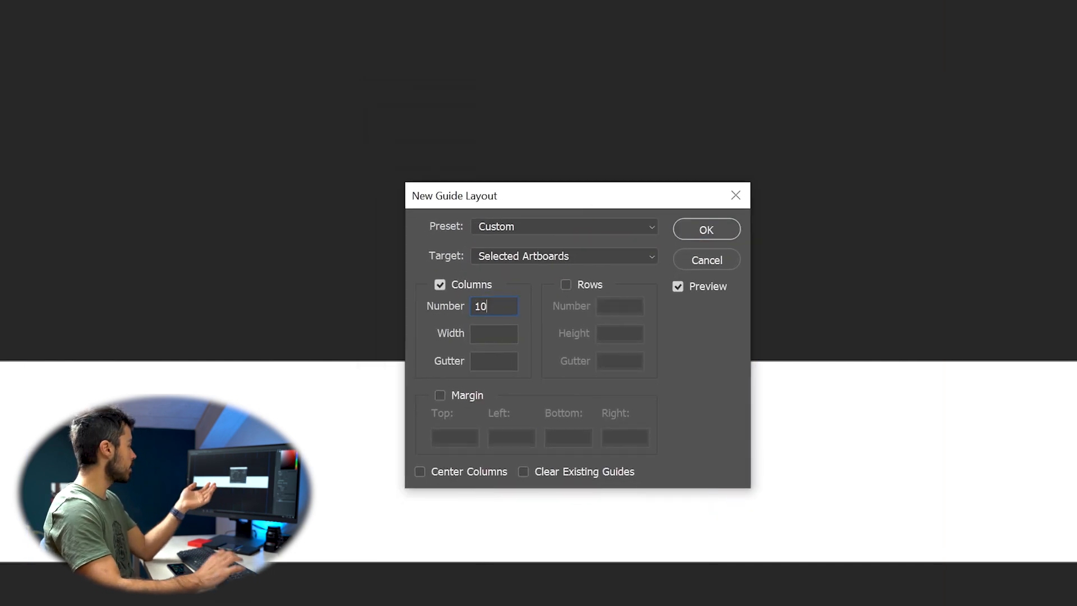